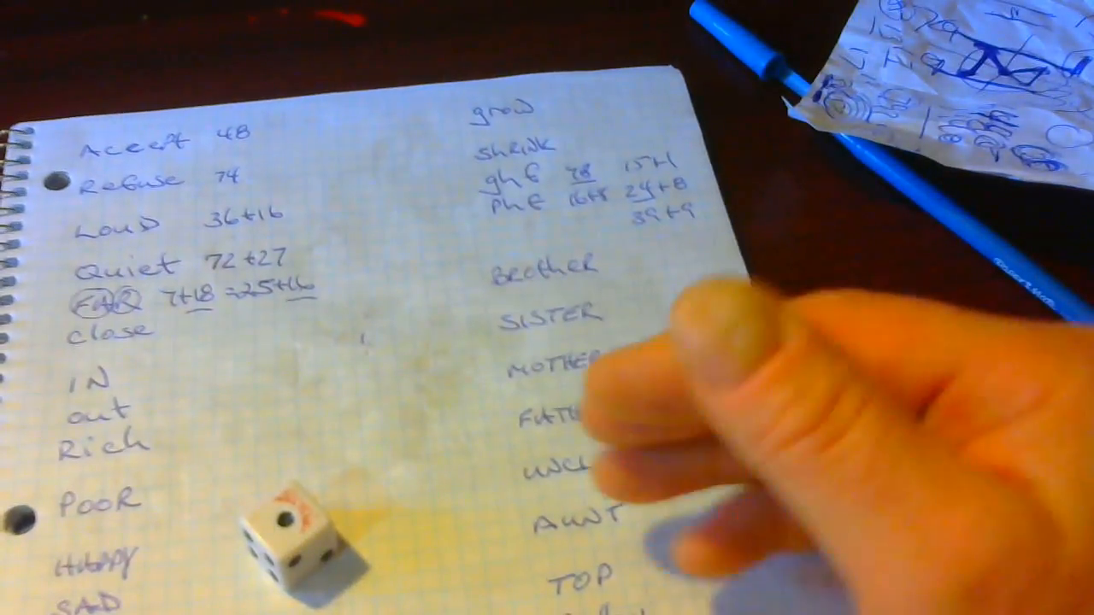
mouse_move(342, 513)
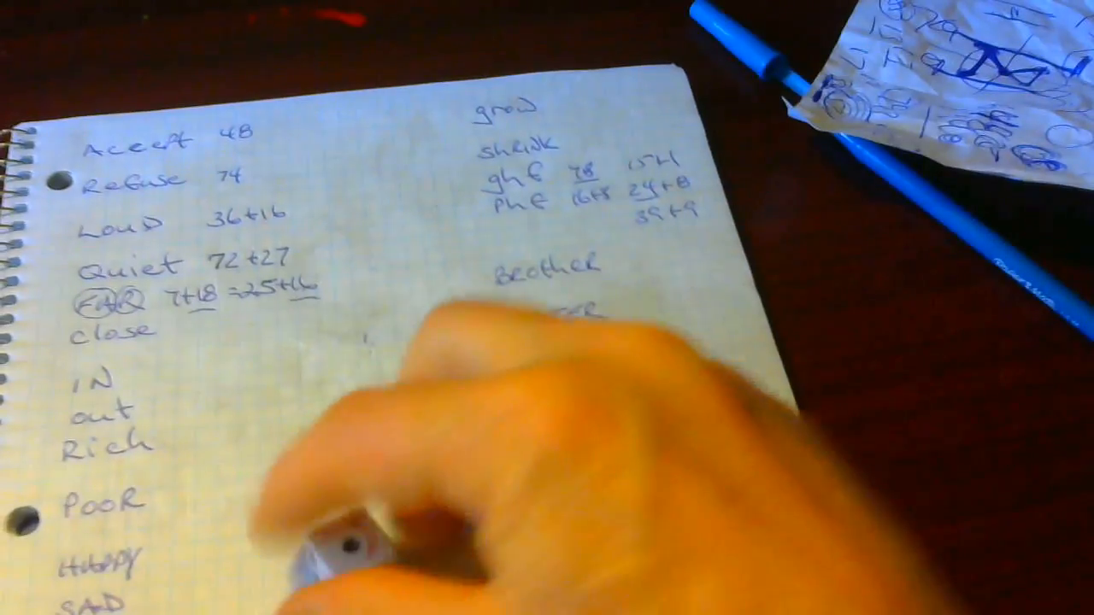